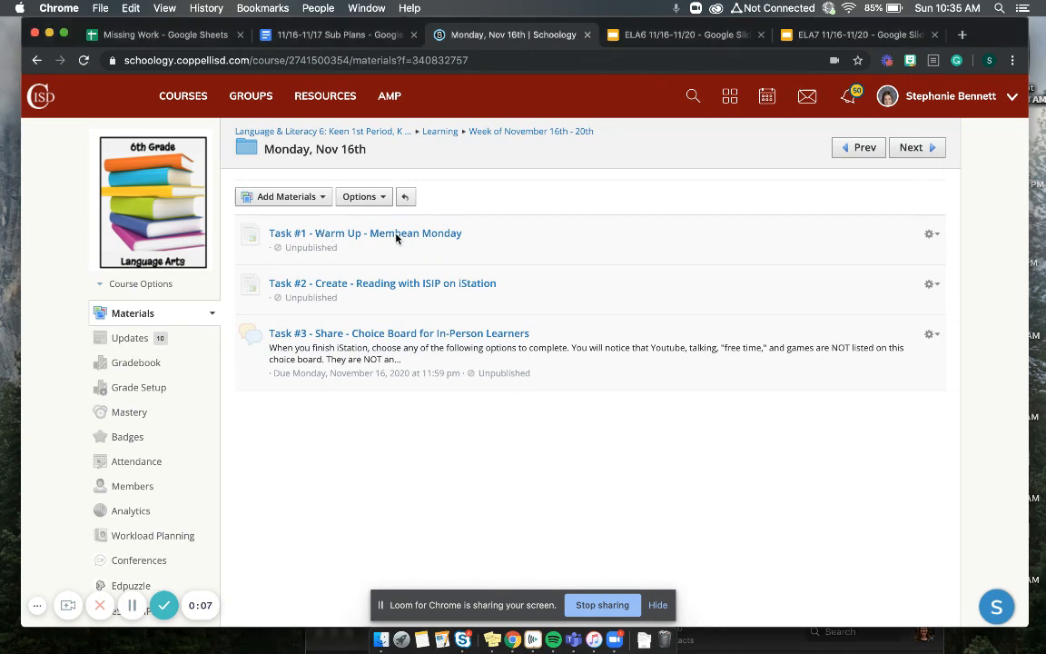
View the Task #1 warm-up and Task #2 iStation pages, then the Task #3 choice board
{"action": "left_click", "coordinate": [365, 234]}
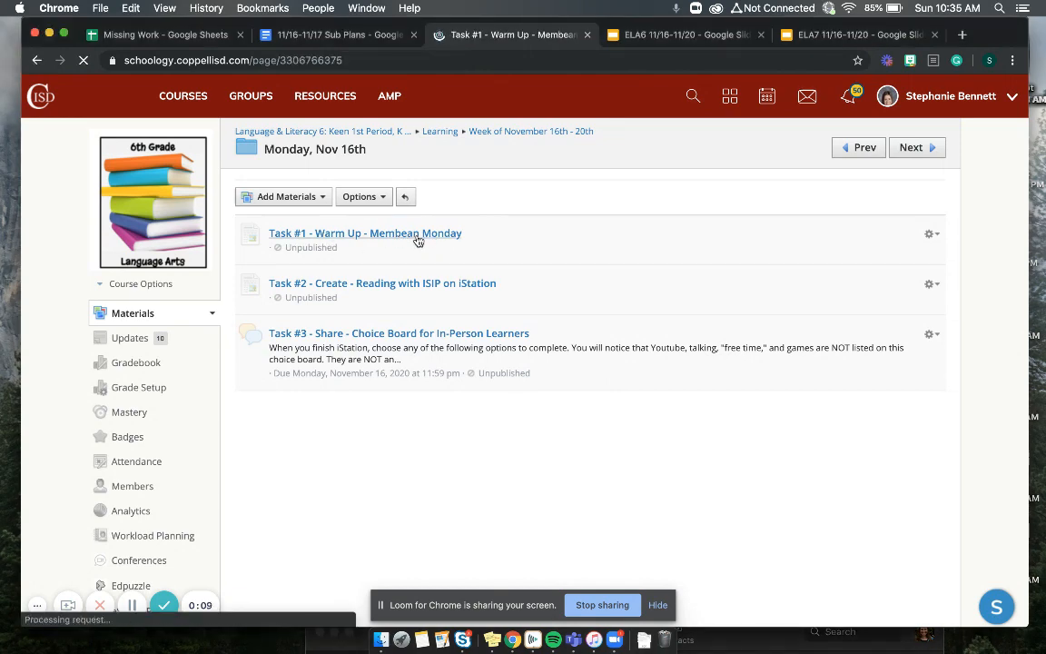
{"action": "left_click", "coordinate": [365, 233]}
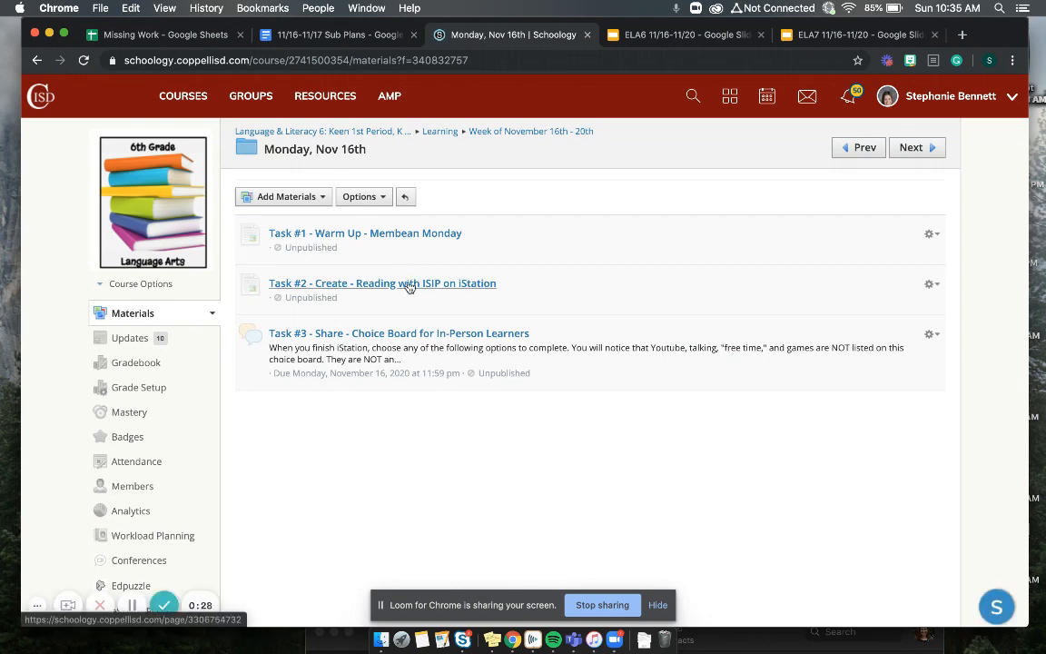
{"action": "left_click", "coordinate": [383, 282]}
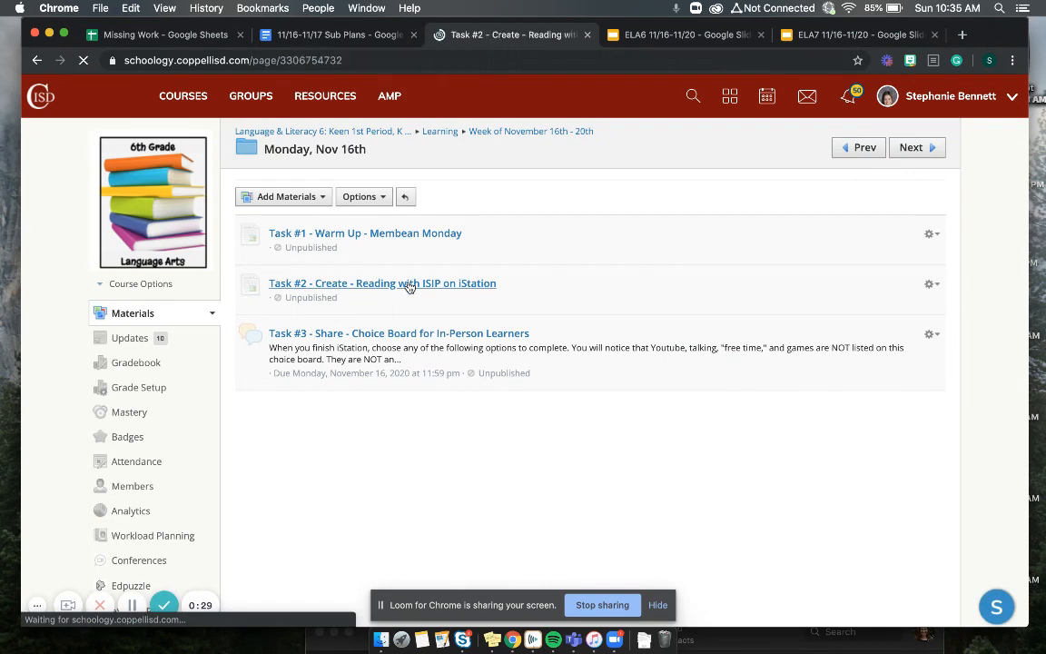
{"action": "left_click", "coordinate": [382, 282]}
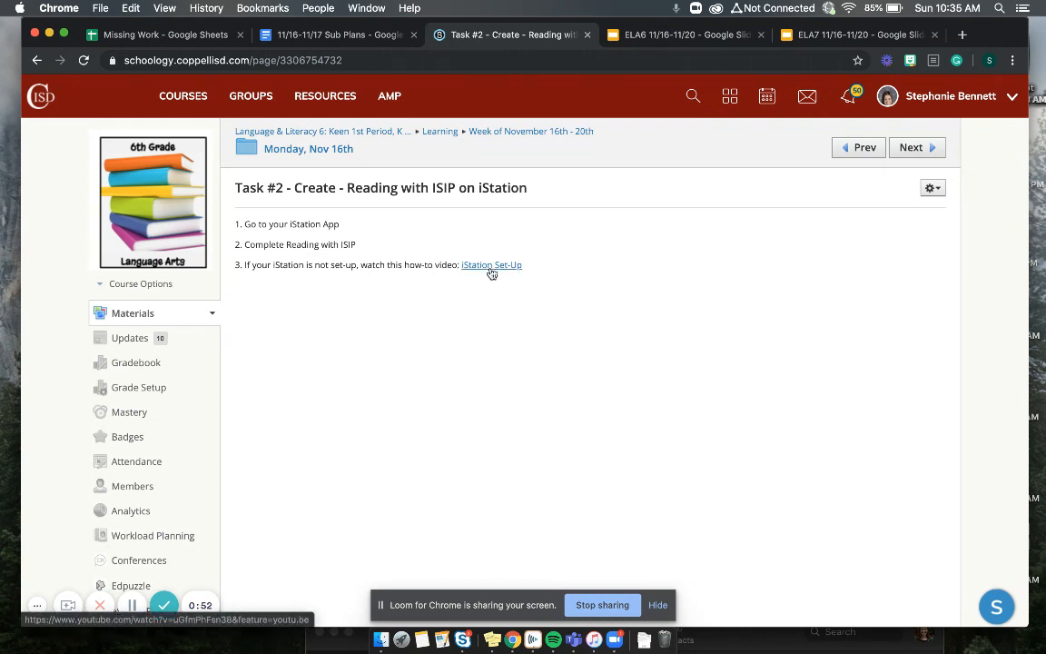
{"action": "mouse_move", "coordinate": [490, 311]}
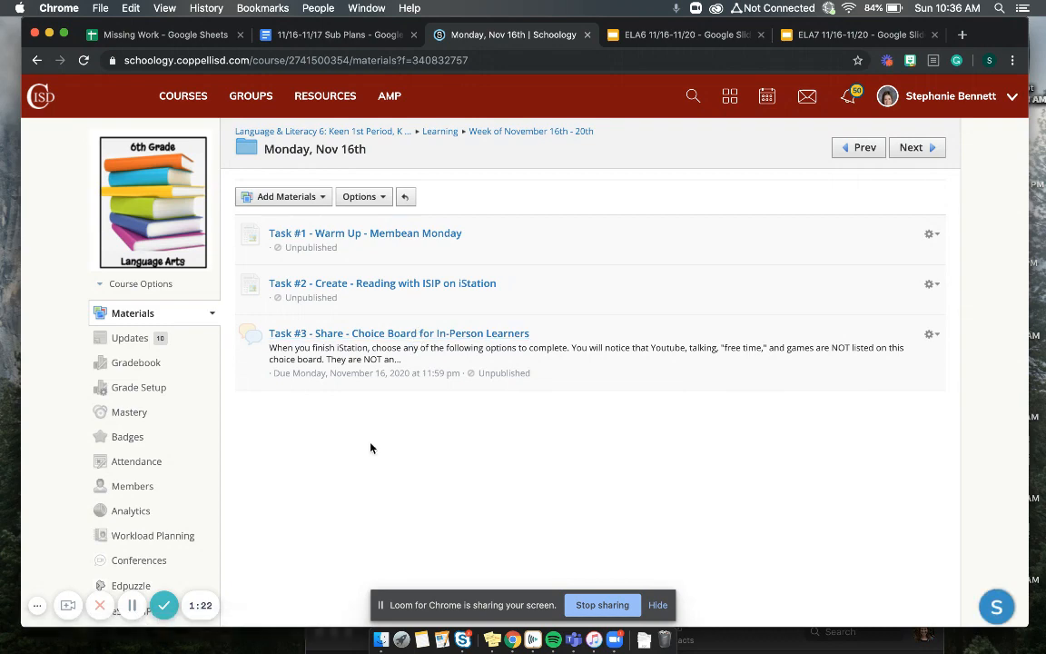
{"action": "mouse_move", "coordinate": [323, 333]}
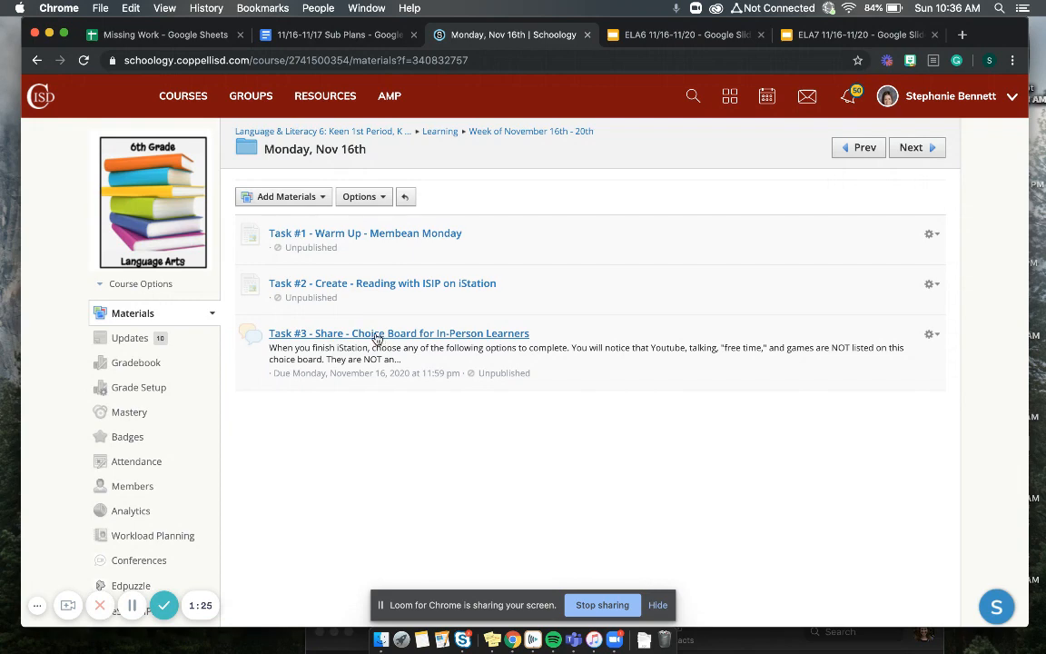
{"action": "left_click", "coordinate": [399, 333]}
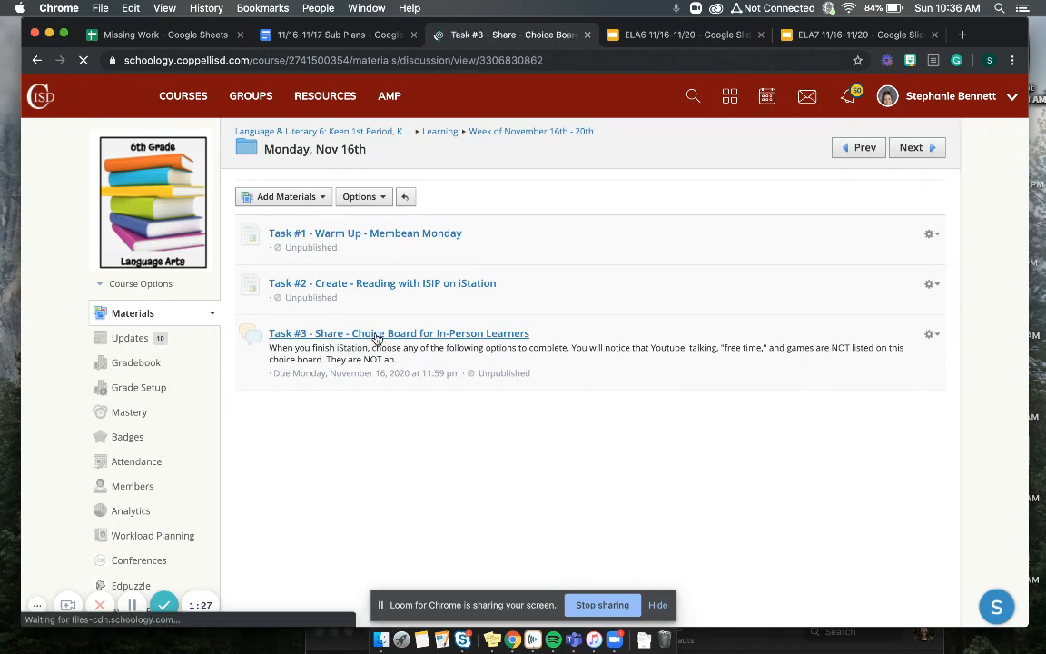
{"action": "left_click", "coordinate": [398, 333]}
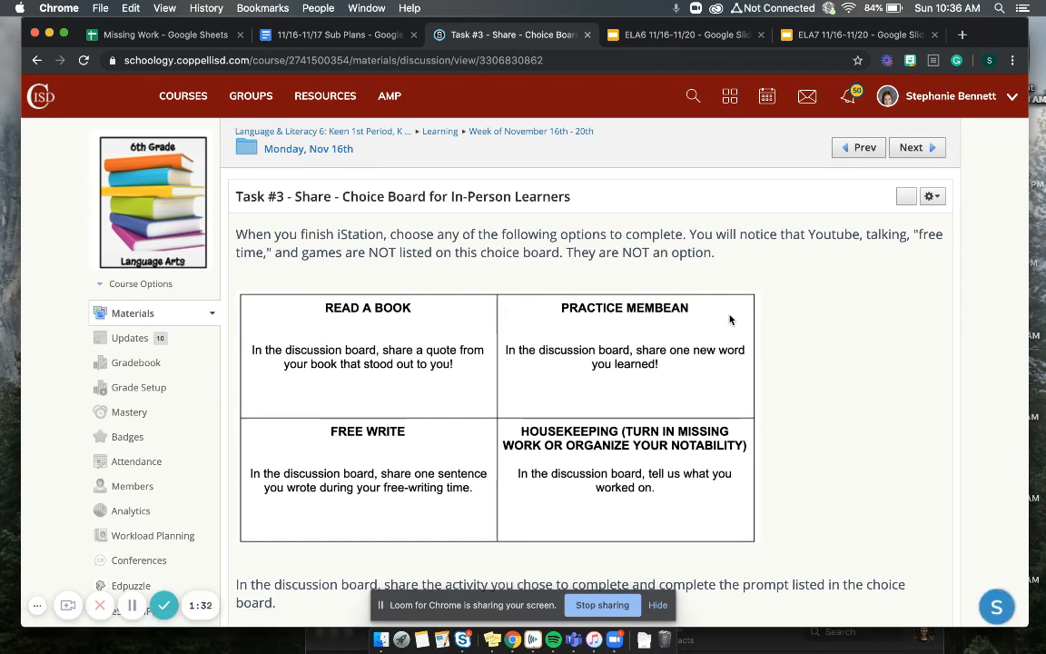
{"action": "mouse_move", "coordinate": [497, 278]}
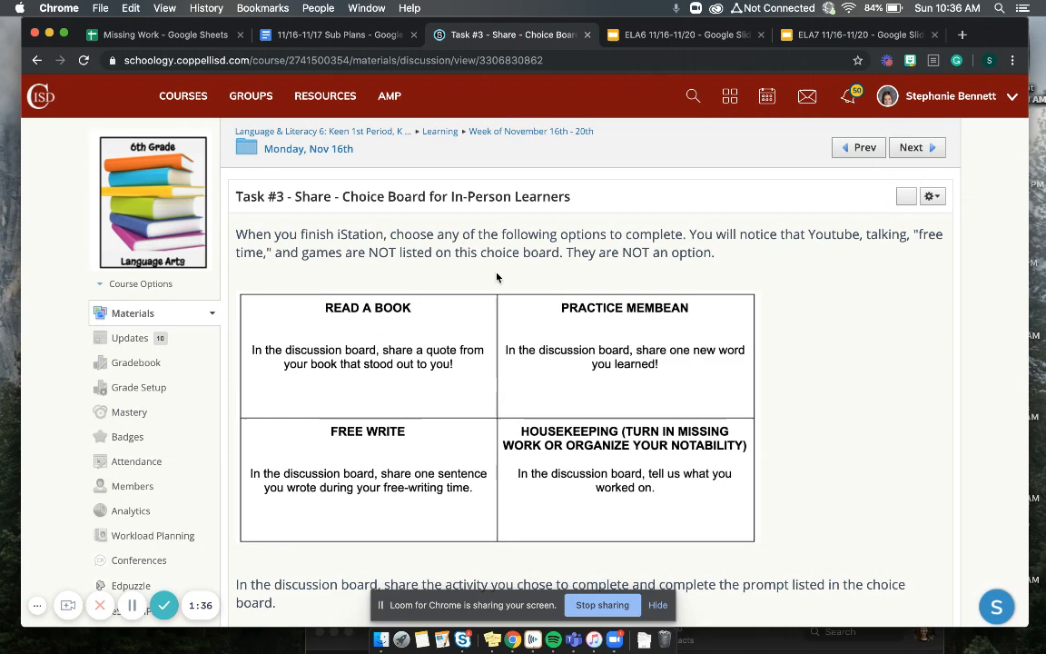
{"action": "mouse_move", "coordinate": [782, 308]}
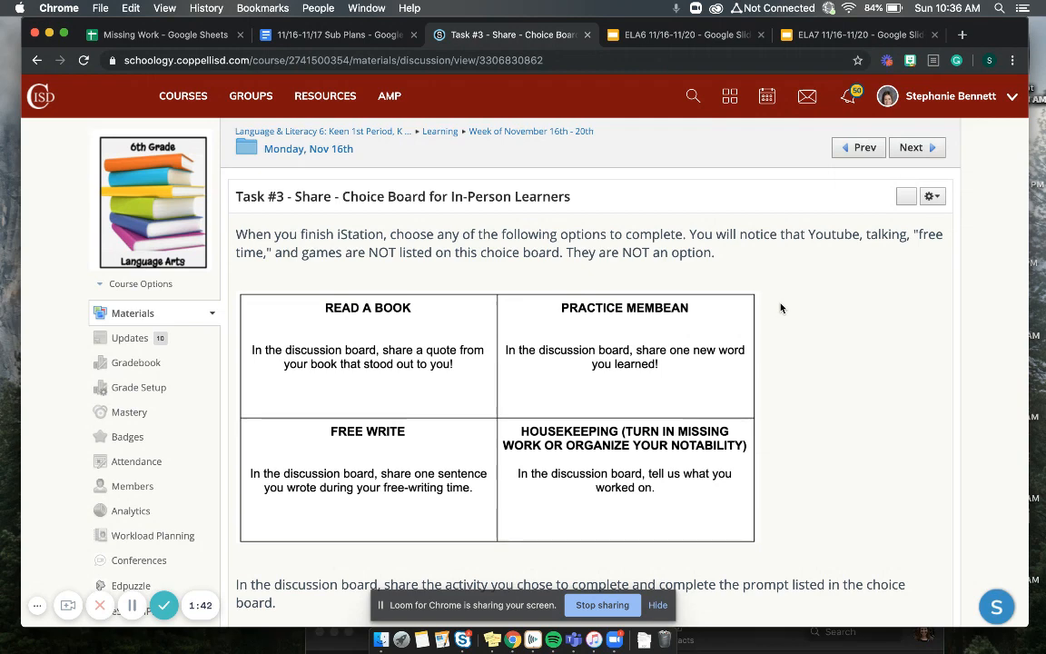
Scroll the choice board, then return to the Monday, Nov 16th folder via its breadcrumb
{"action": "scroll", "scroll_direction": "down", "scroll_amount": 3}
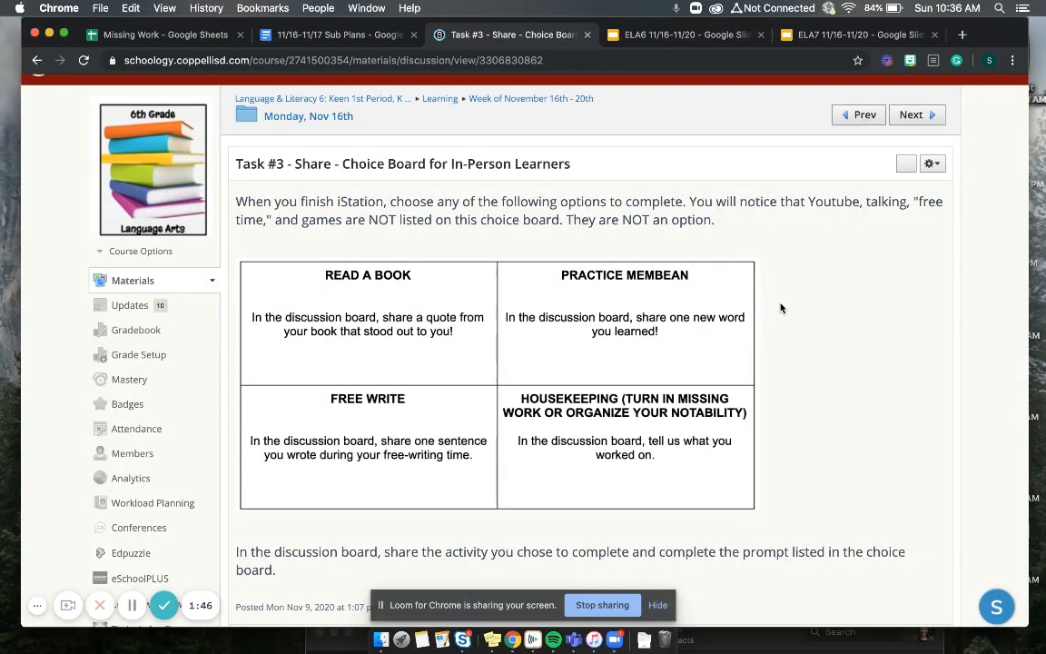
{"action": "mouse_move", "coordinate": [445, 379]}
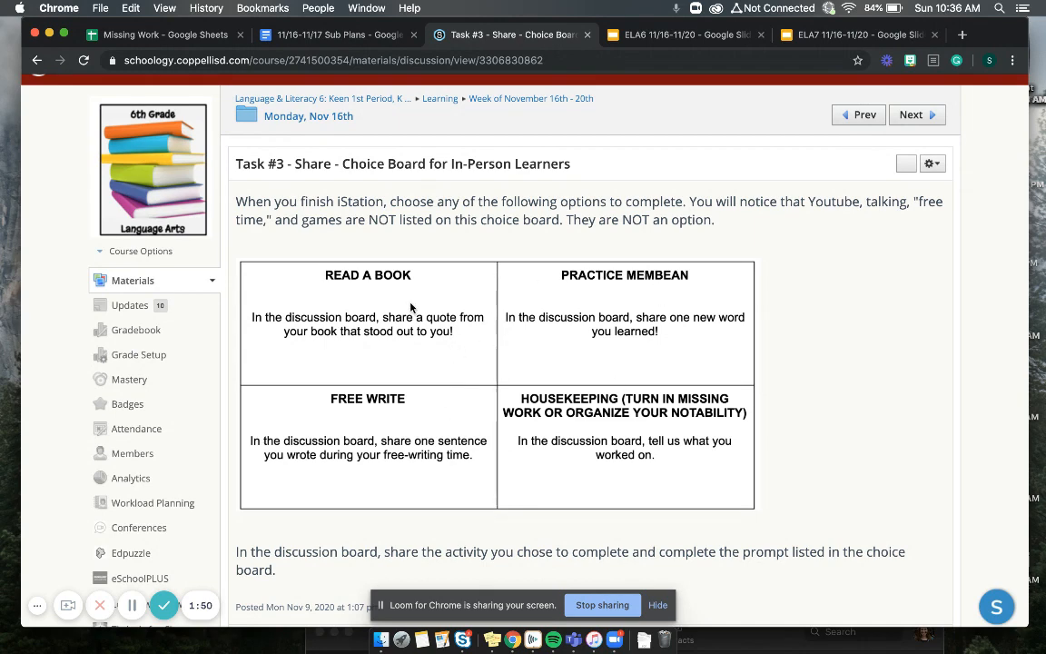
{"action": "mouse_move", "coordinate": [587, 353]}
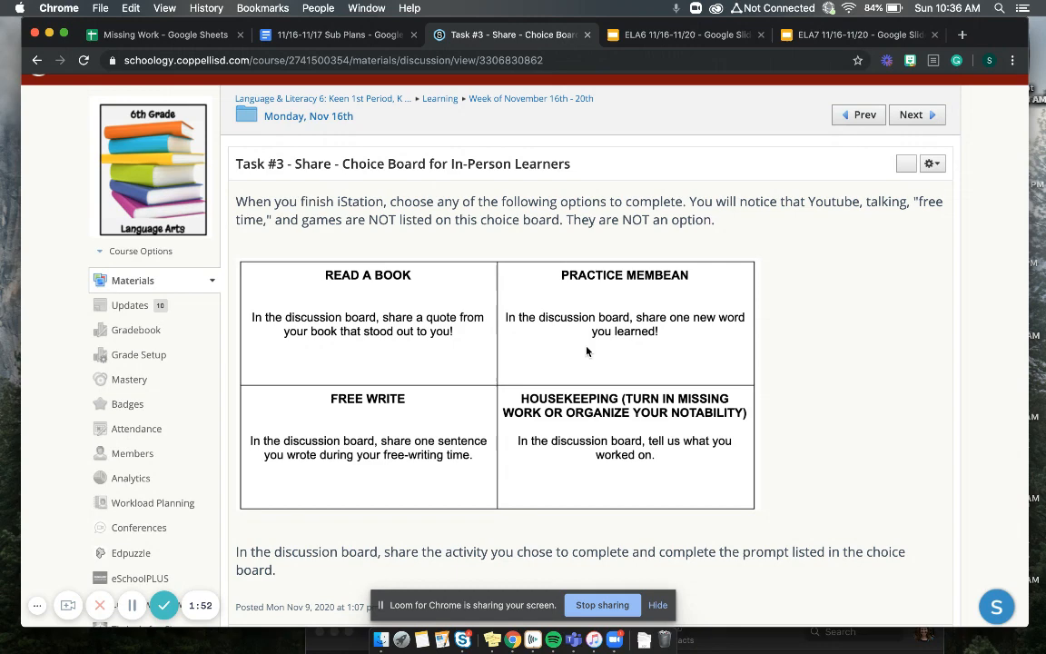
{"action": "mouse_move", "coordinate": [563, 449]}
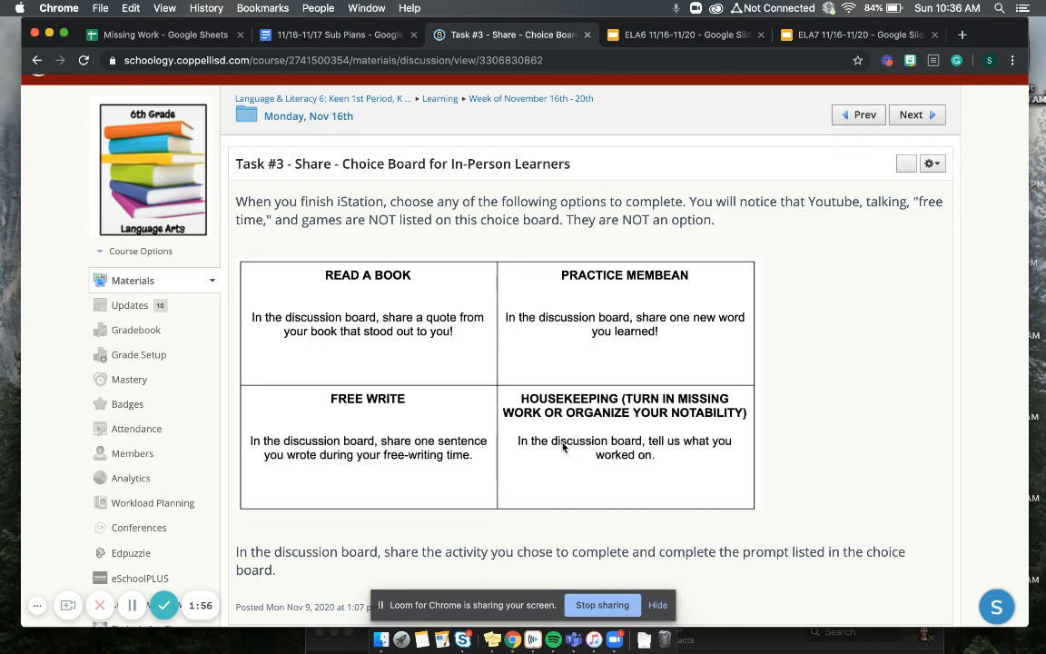
{"action": "mouse_move", "coordinate": [459, 395]}
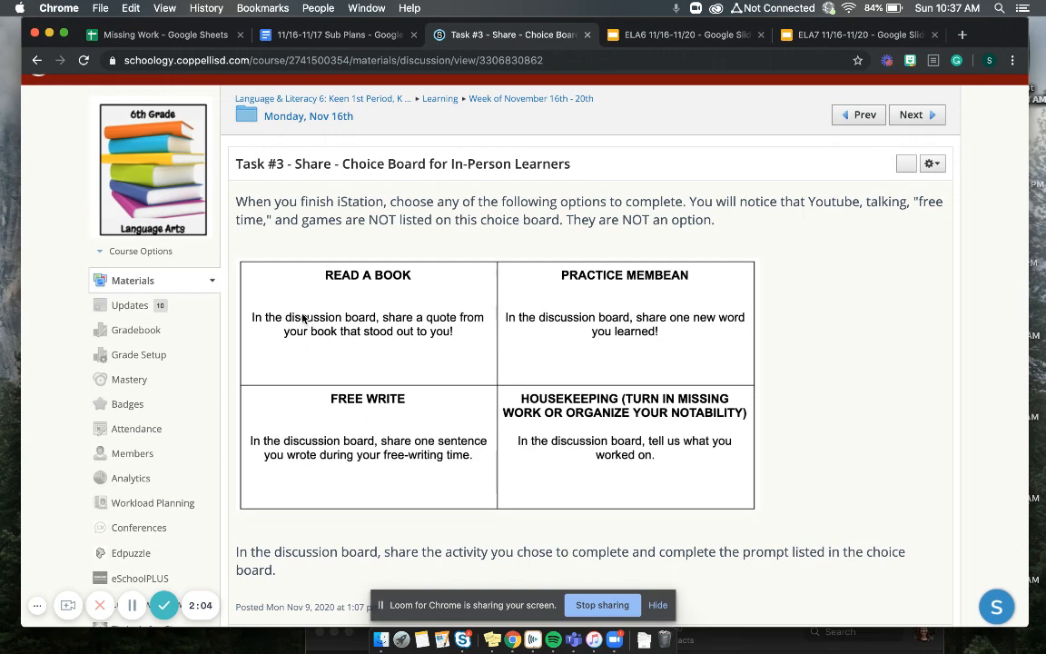
{"action": "mouse_move", "coordinate": [418, 363]}
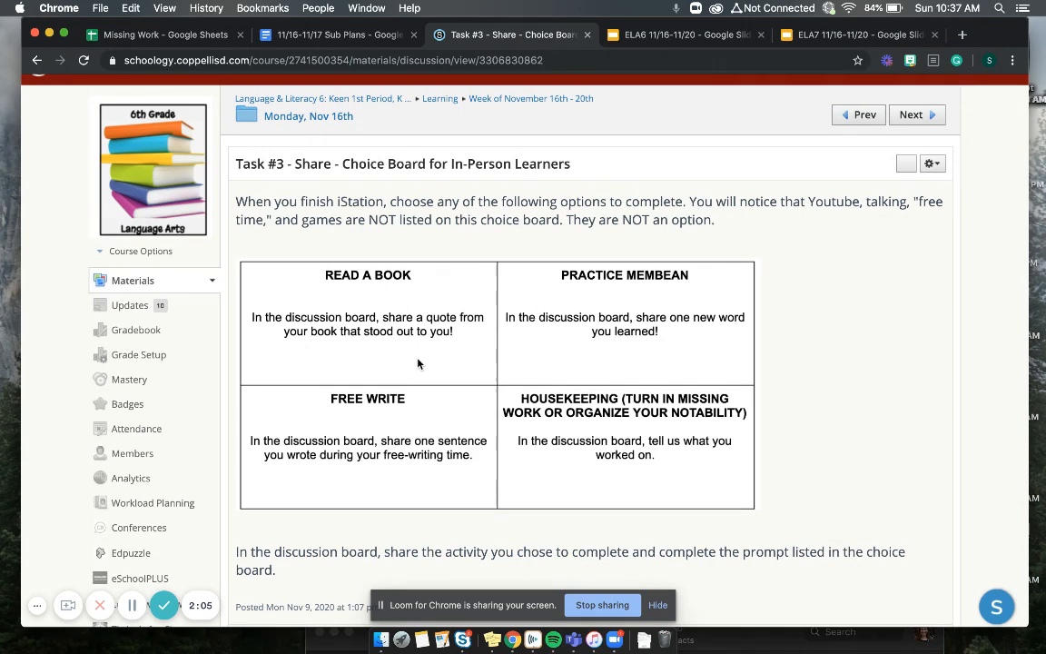
{"action": "mouse_move", "coordinate": [366, 300]}
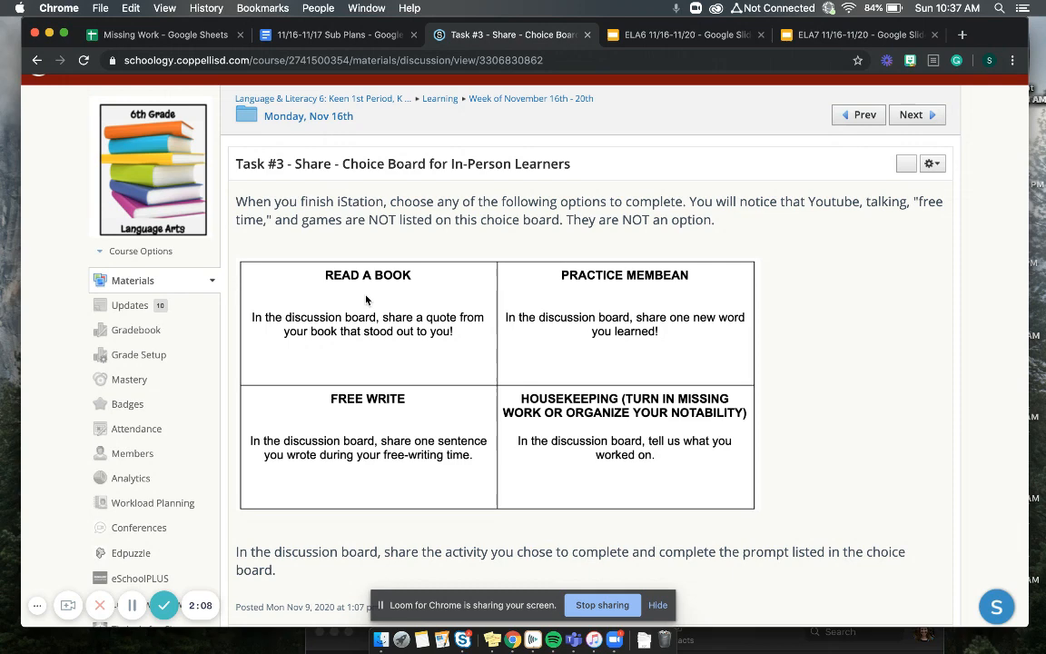
{"action": "mouse_move", "coordinate": [436, 351]}
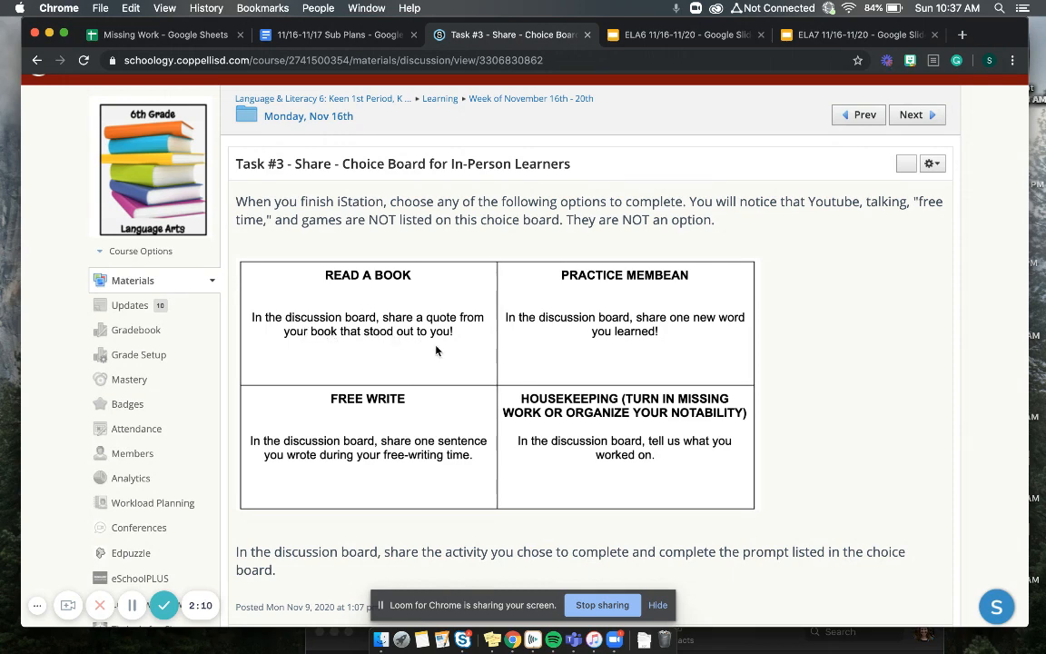
{"action": "mouse_move", "coordinate": [450, 357]}
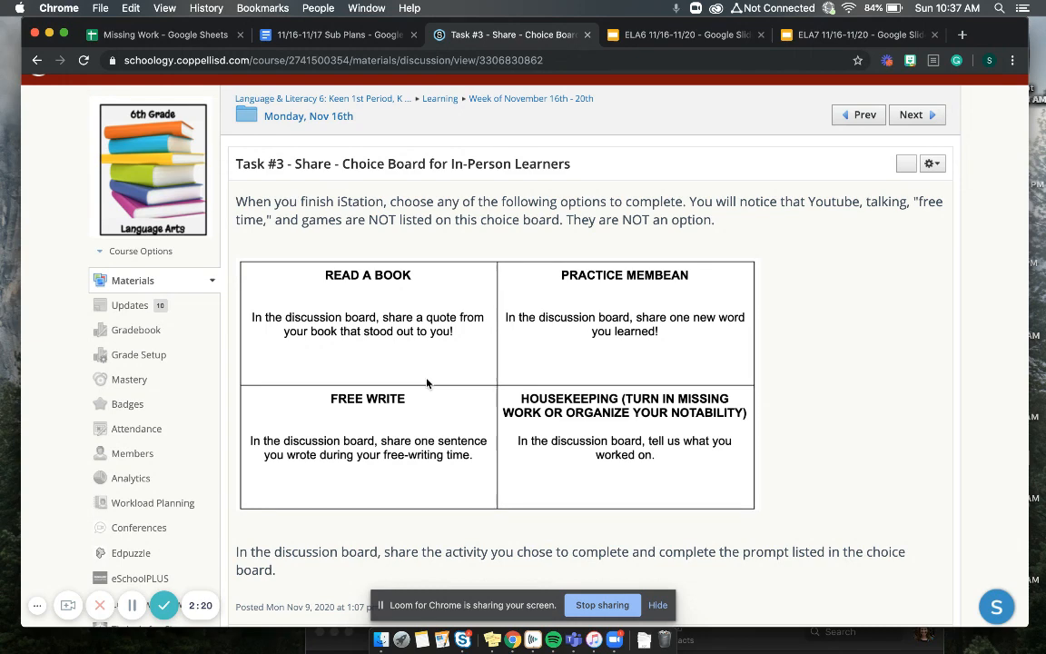
{"action": "mouse_move", "coordinate": [709, 428]}
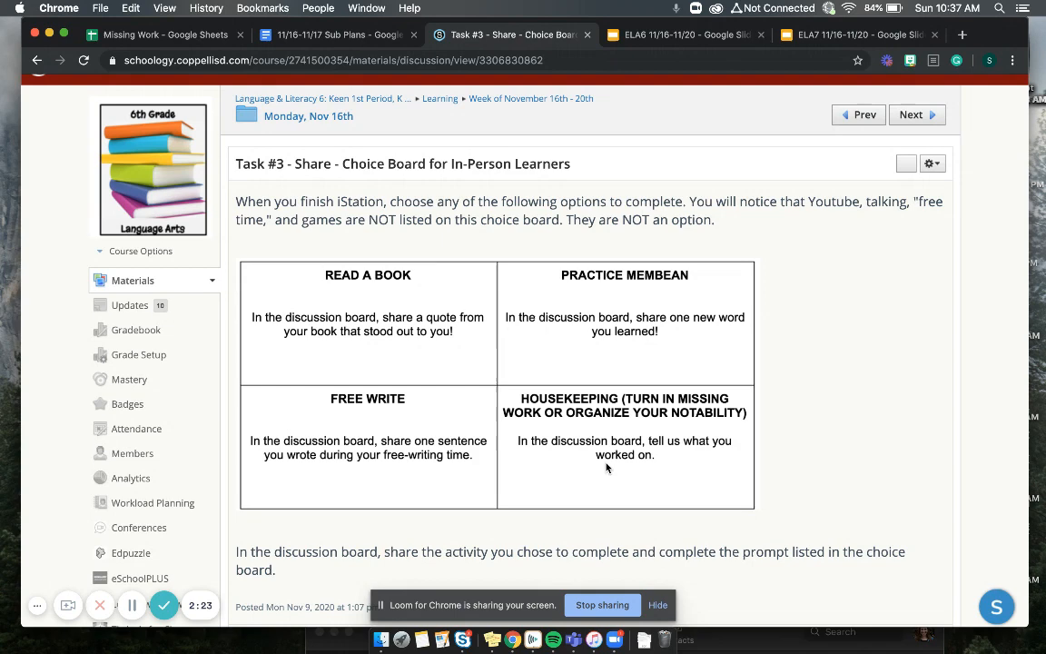
{"action": "mouse_move", "coordinate": [631, 445]}
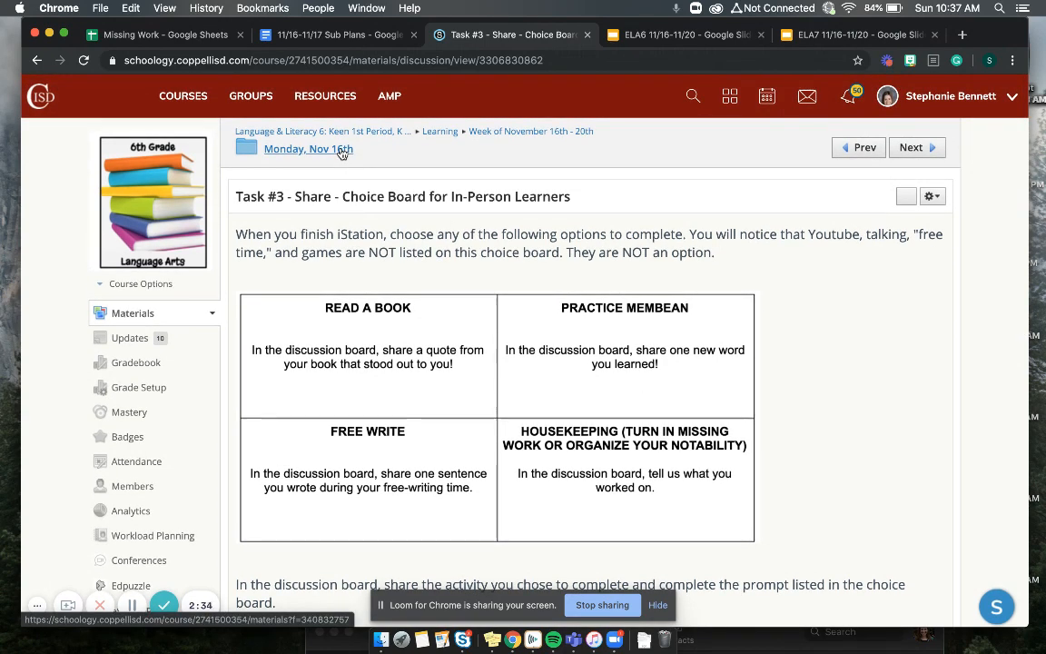
{"action": "left_click", "coordinate": [307, 149]}
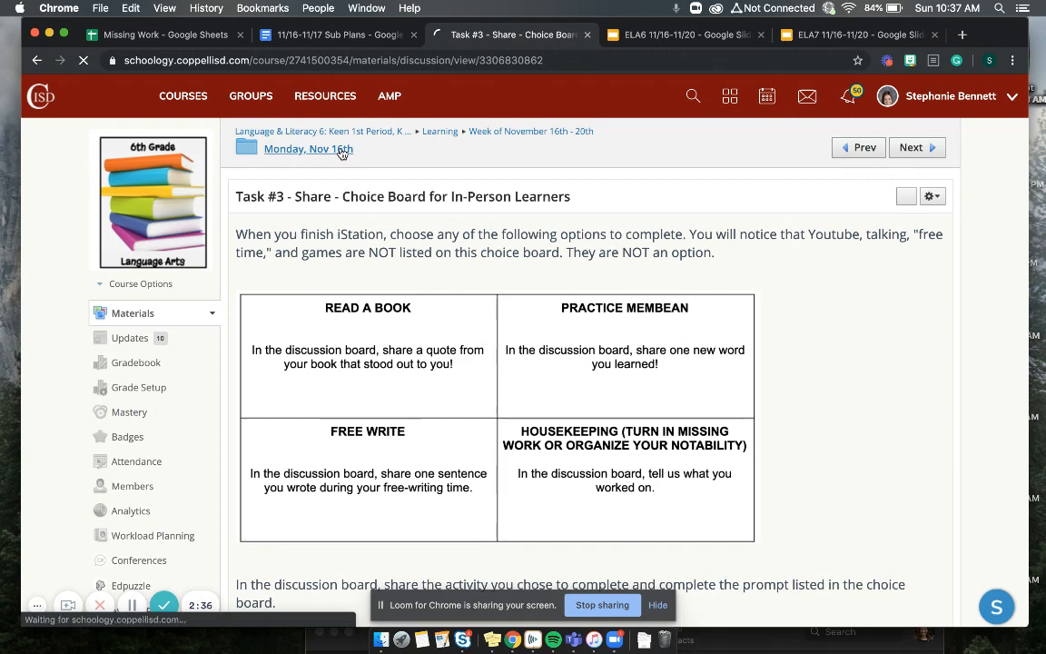
{"action": "left_click", "coordinate": [308, 149]}
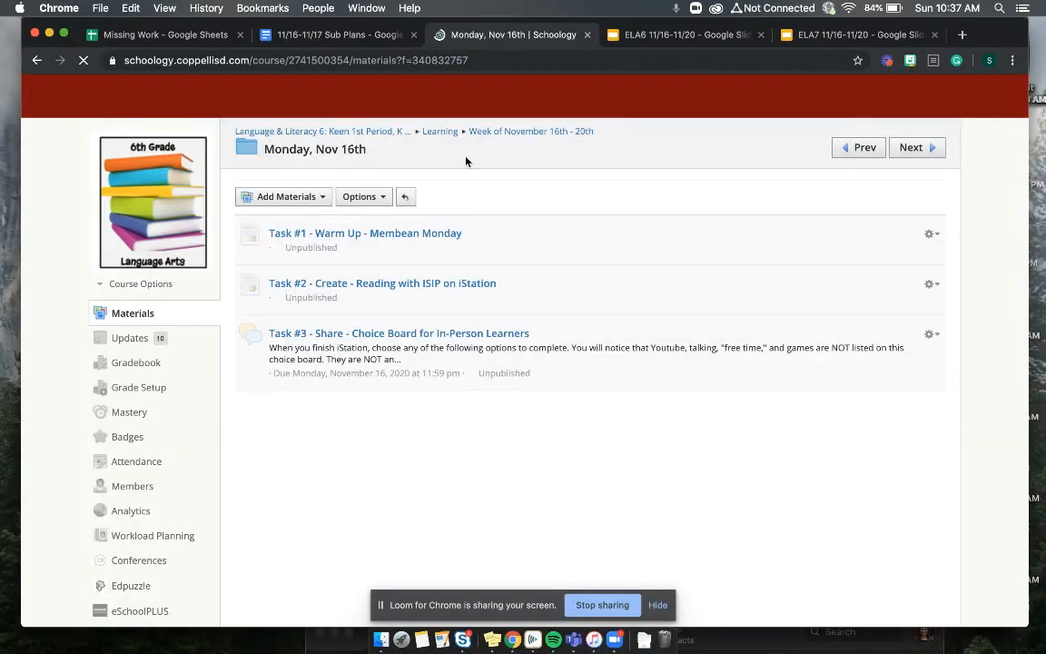